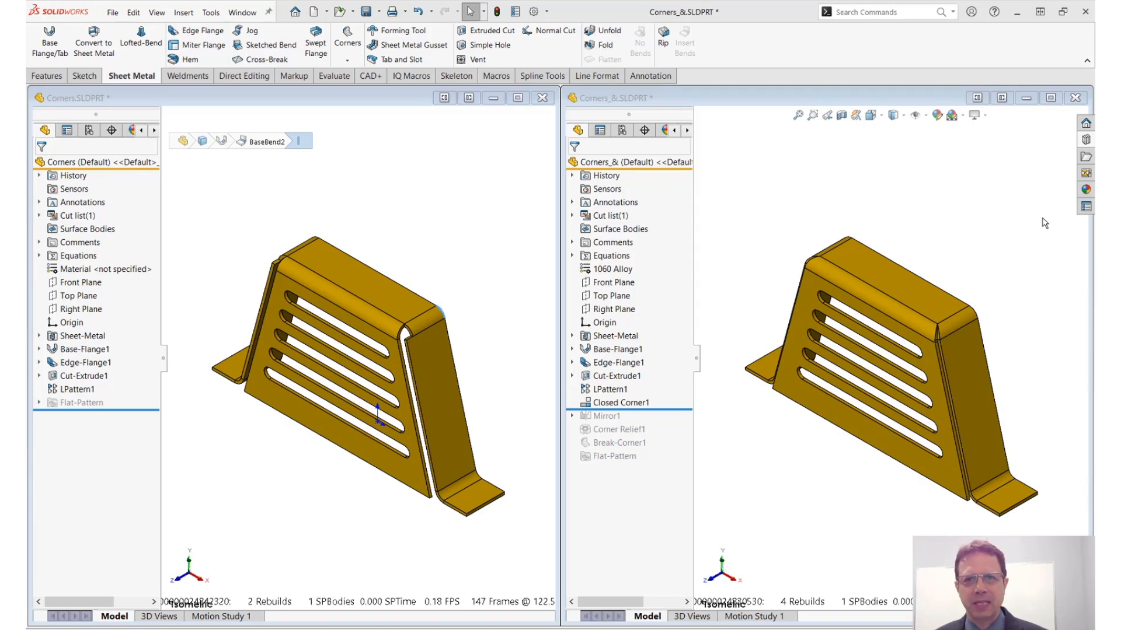
mouse_move(333, 76)
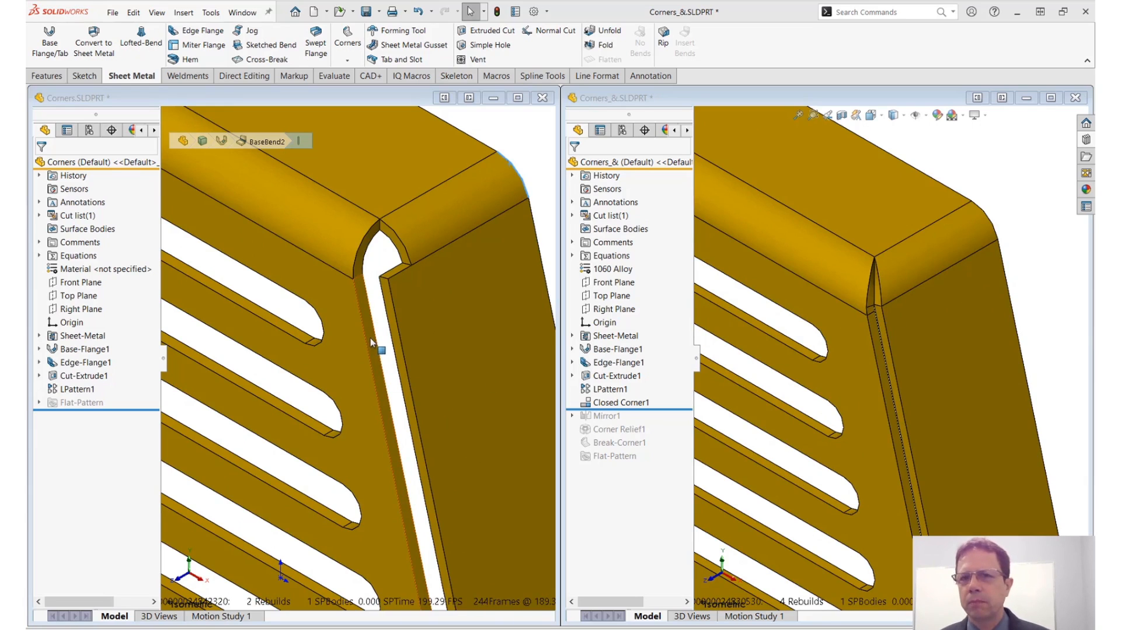
- Close the finished comparison part so only Corners.SLDPRT remains open
left_click(389, 321)
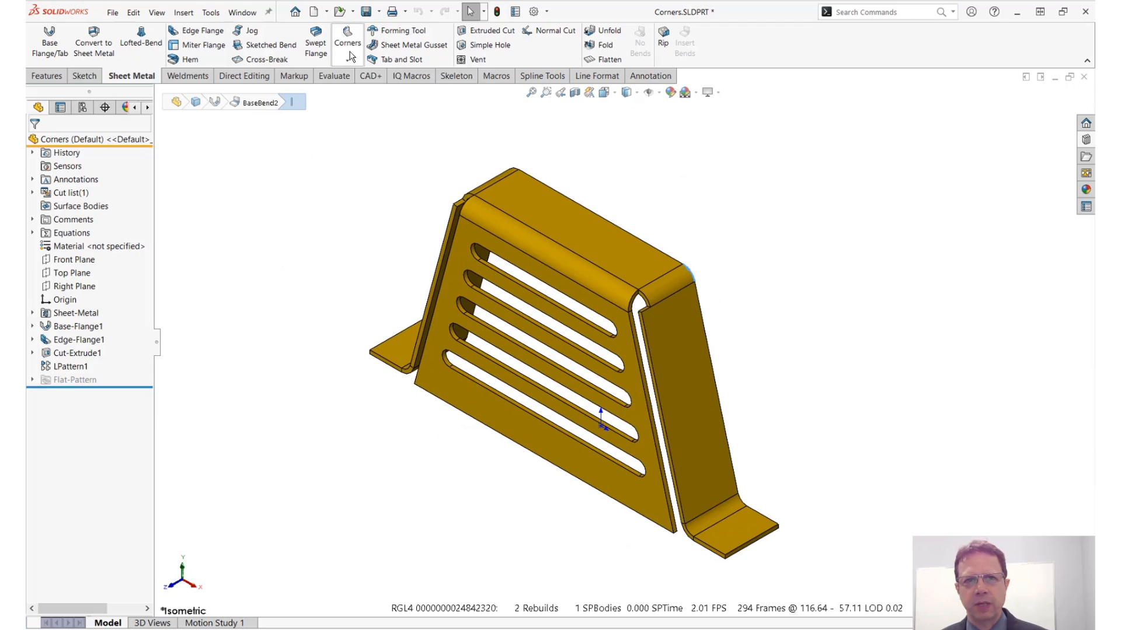
- Start a Closed Corner feature from the Sheet Metal Corners menu
left_click(347, 54)
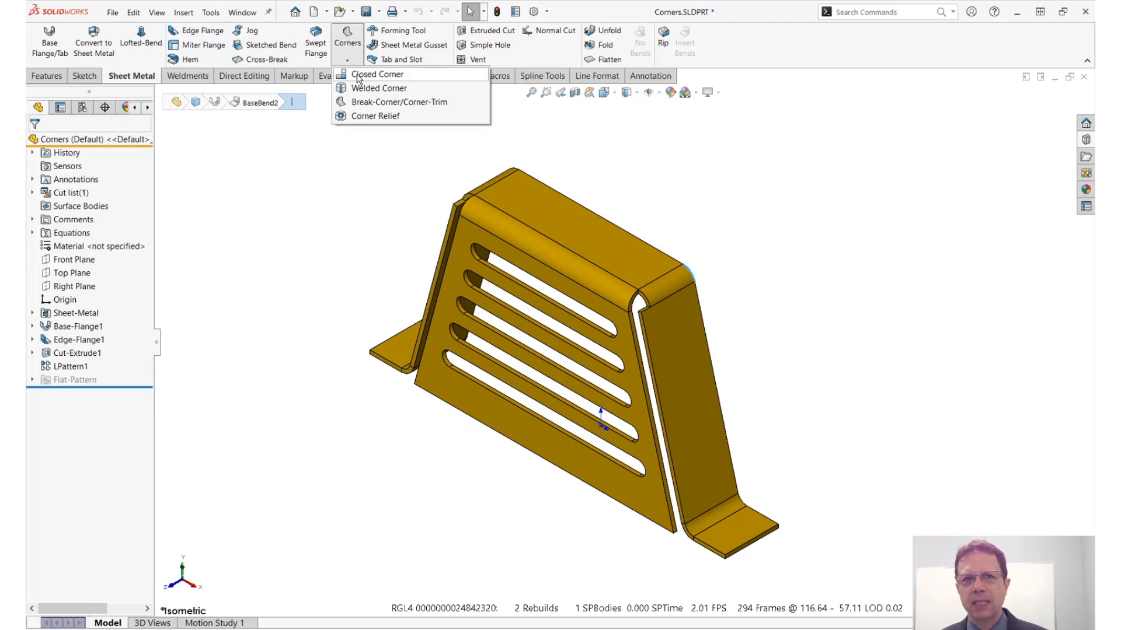
left_click(375, 74)
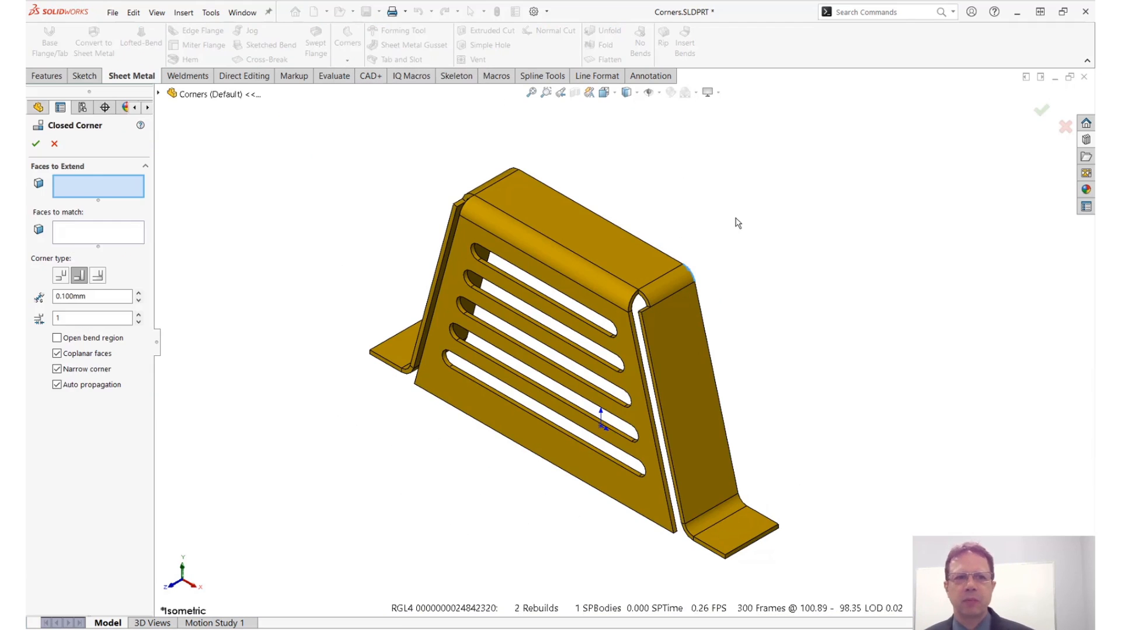
mouse_move(650, 222)
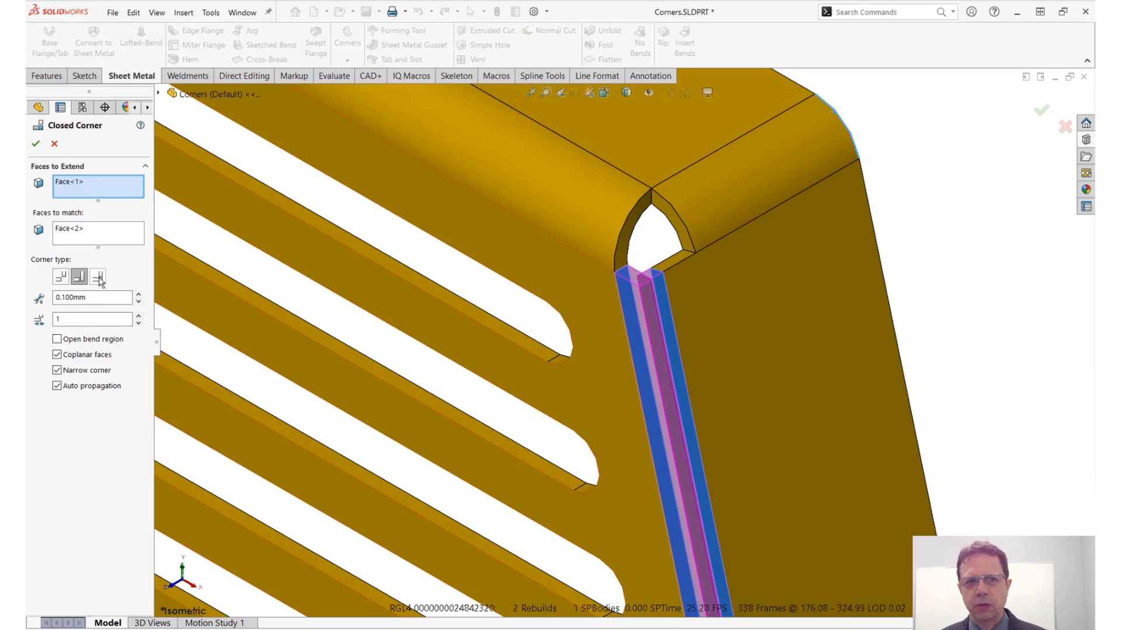
- Preview the Butt, Overlap and Underlap corner types, ending on Butt
left_click(60, 277)
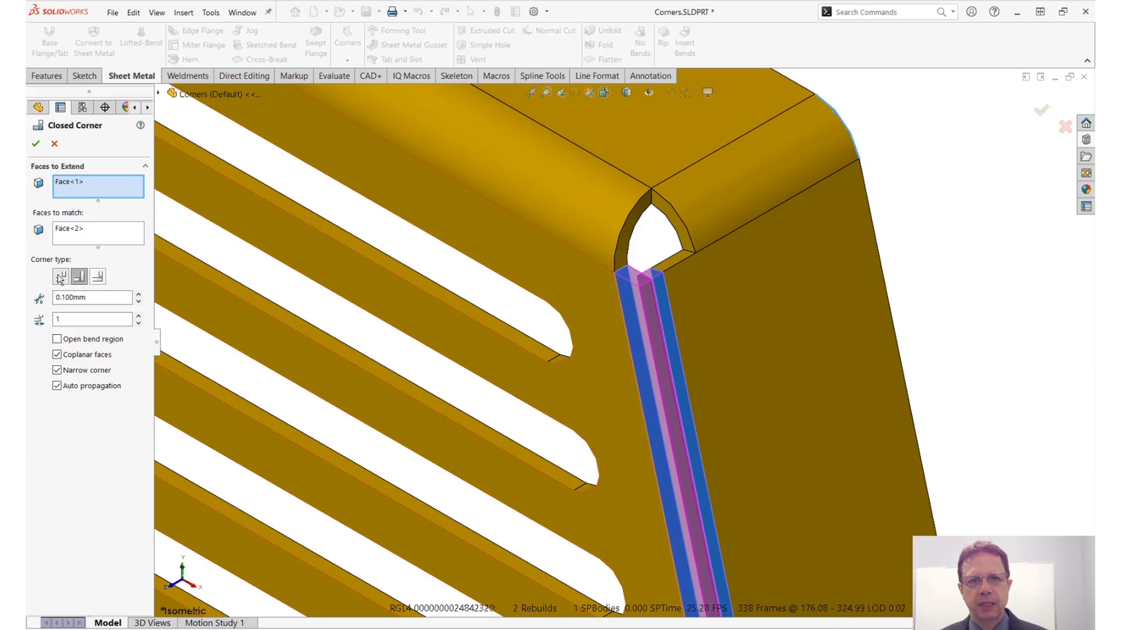
left_click(61, 277)
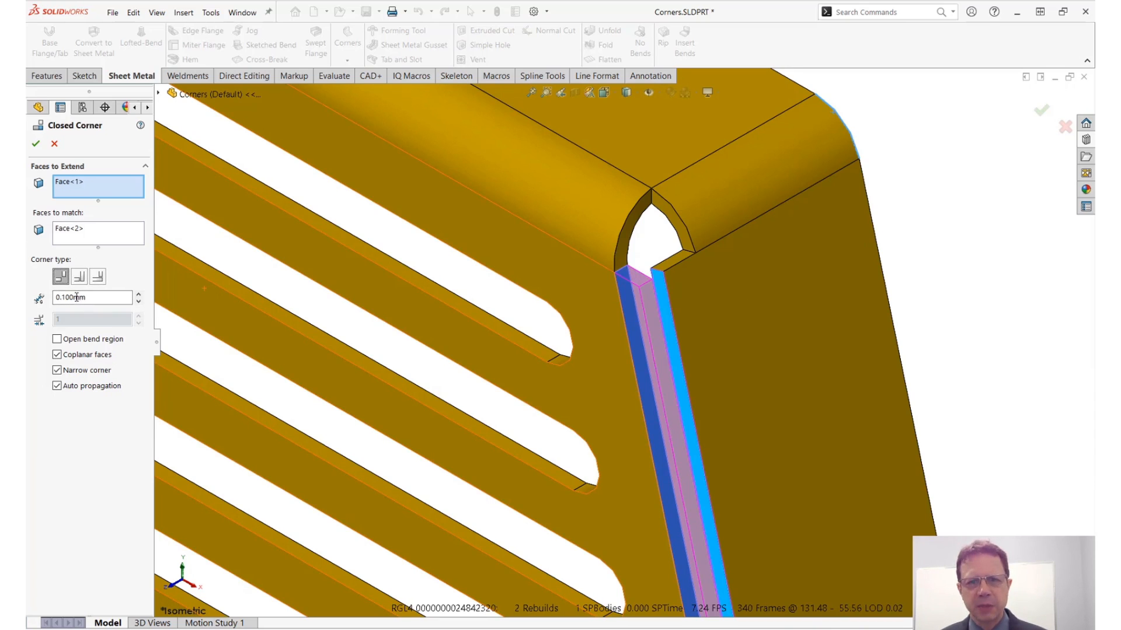
left_click(79, 277)
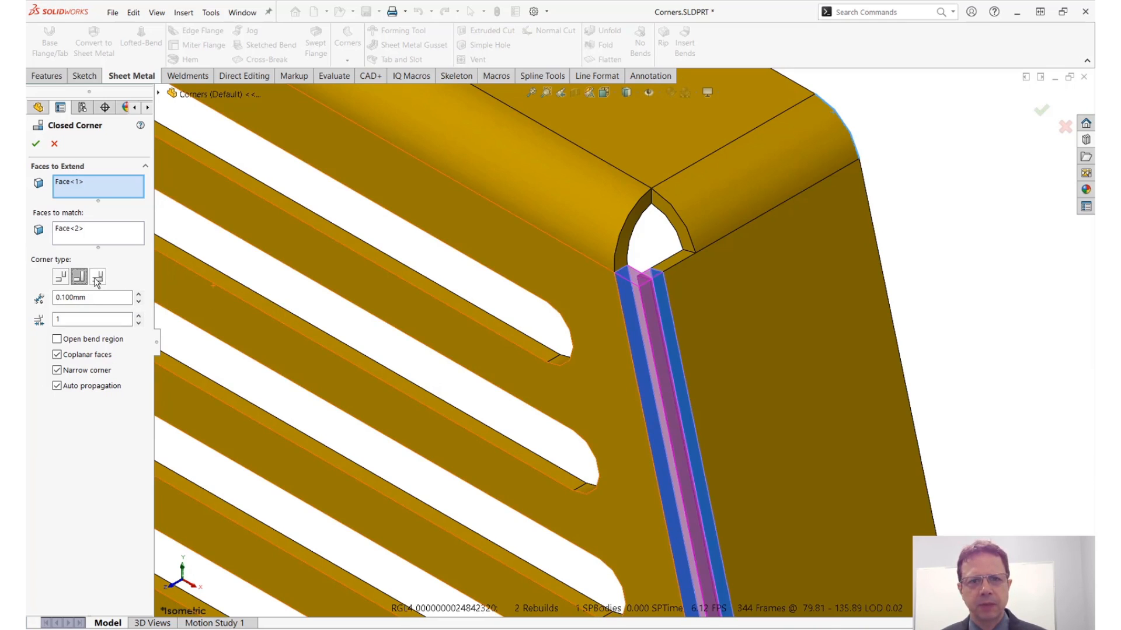
left_click(96, 278)
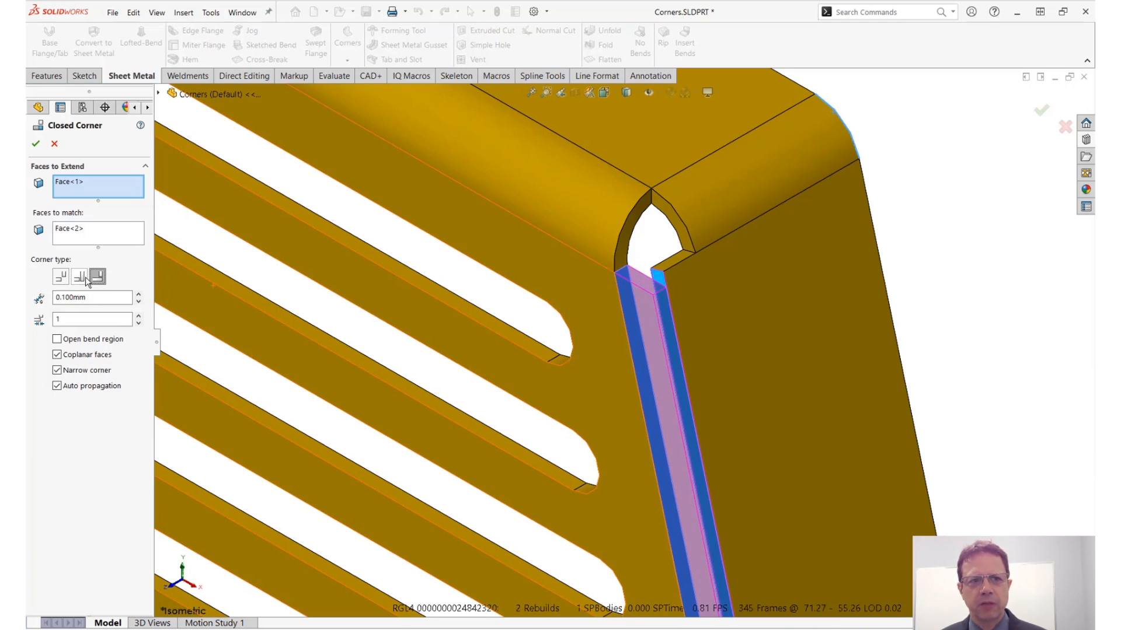
left_click(97, 277)
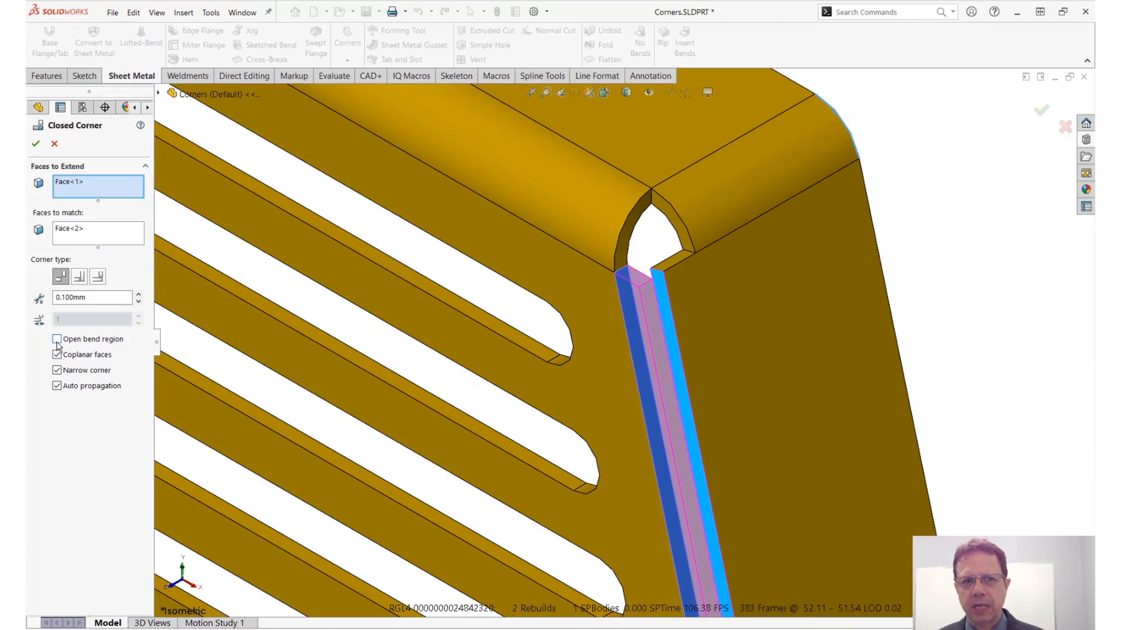
- Try Open bend region, switch it off, apply Closed Corner1, then reopen it for editing
left_click(58, 338)
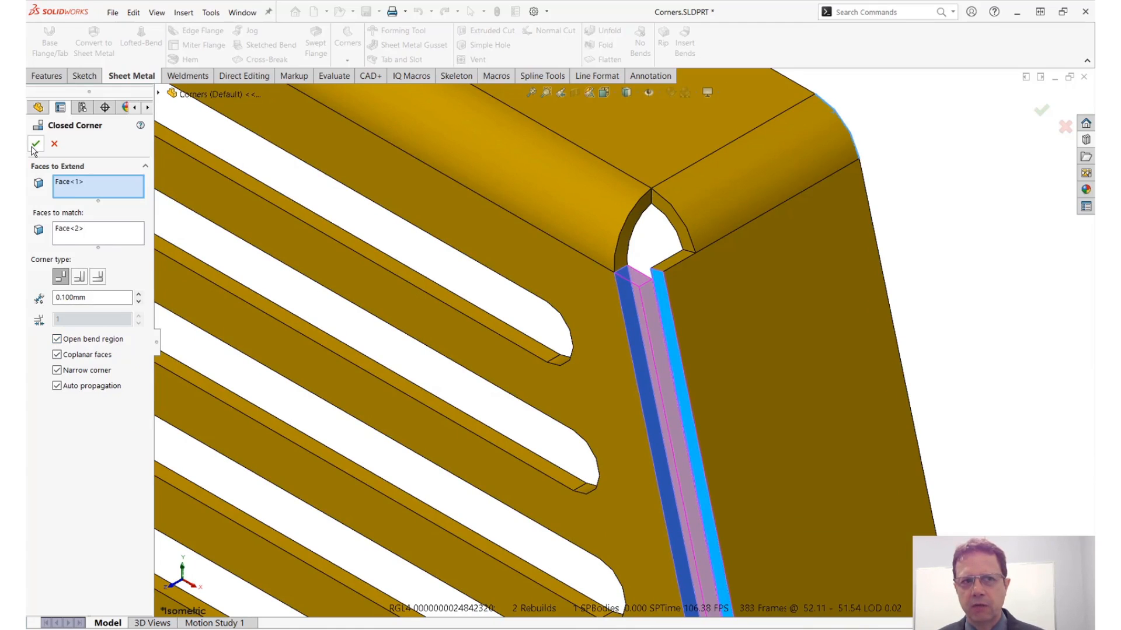
left_click(35, 145)
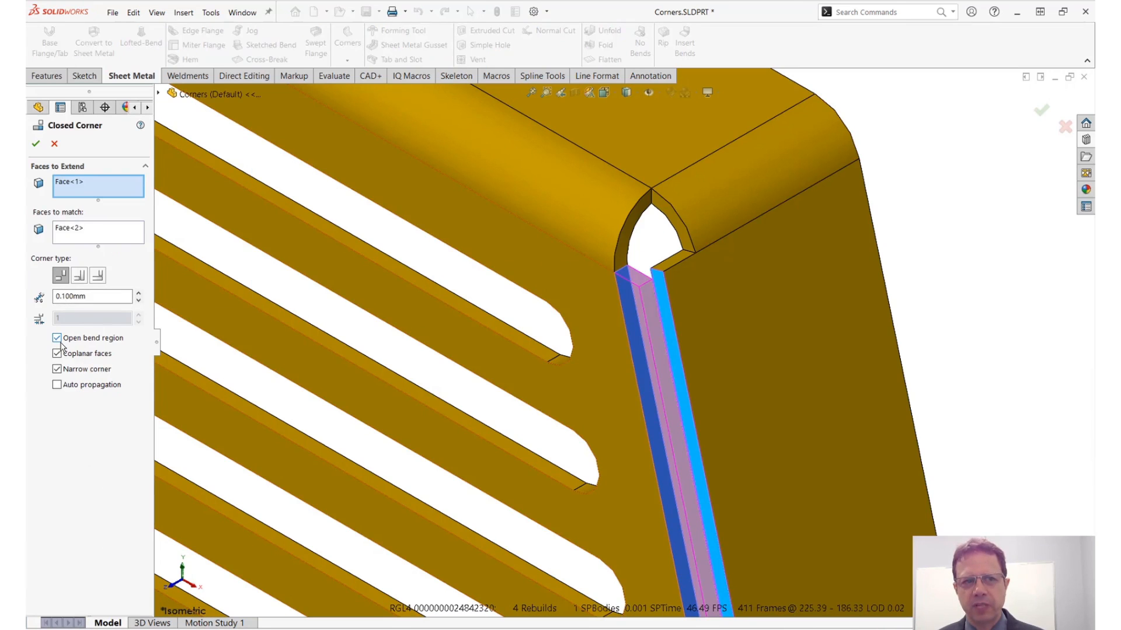
left_click(57, 338)
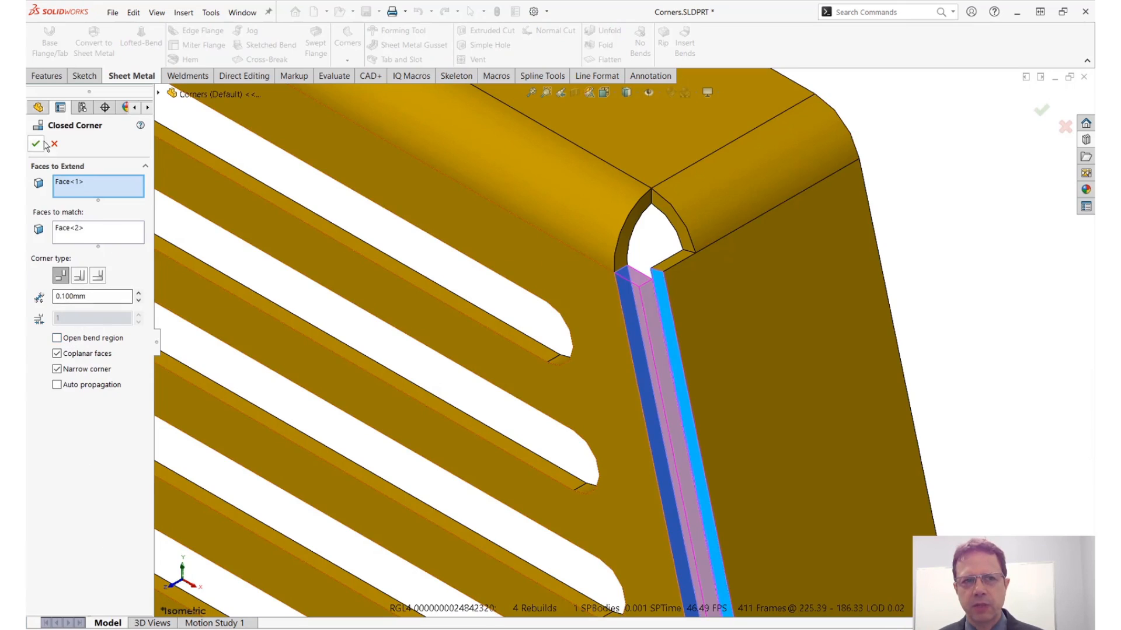
left_click(35, 144)
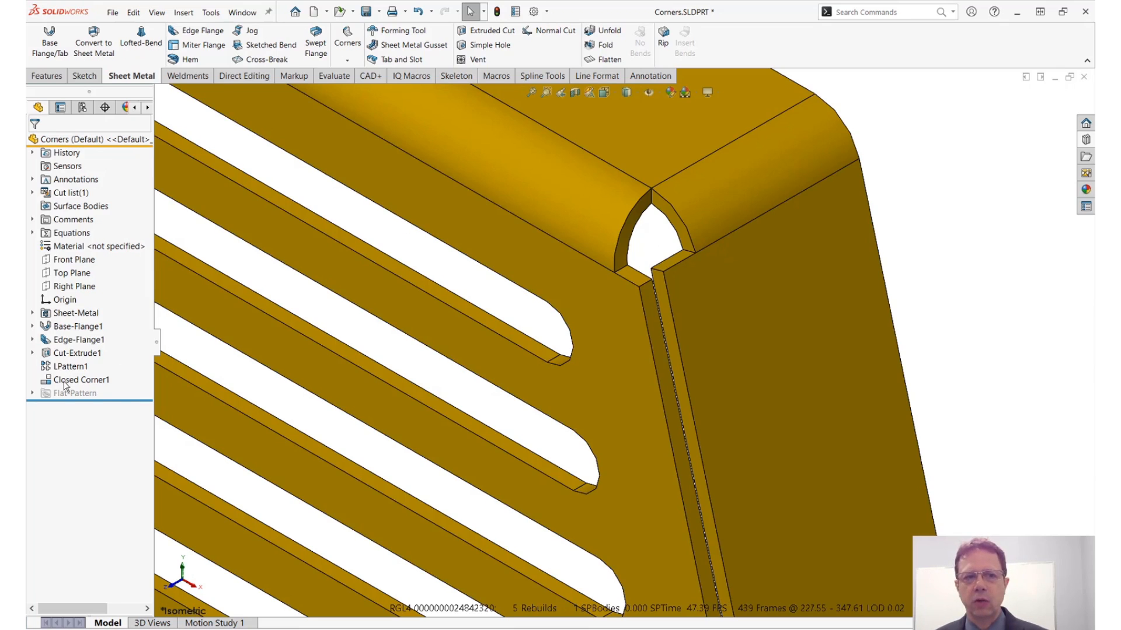
double_click(80, 379)
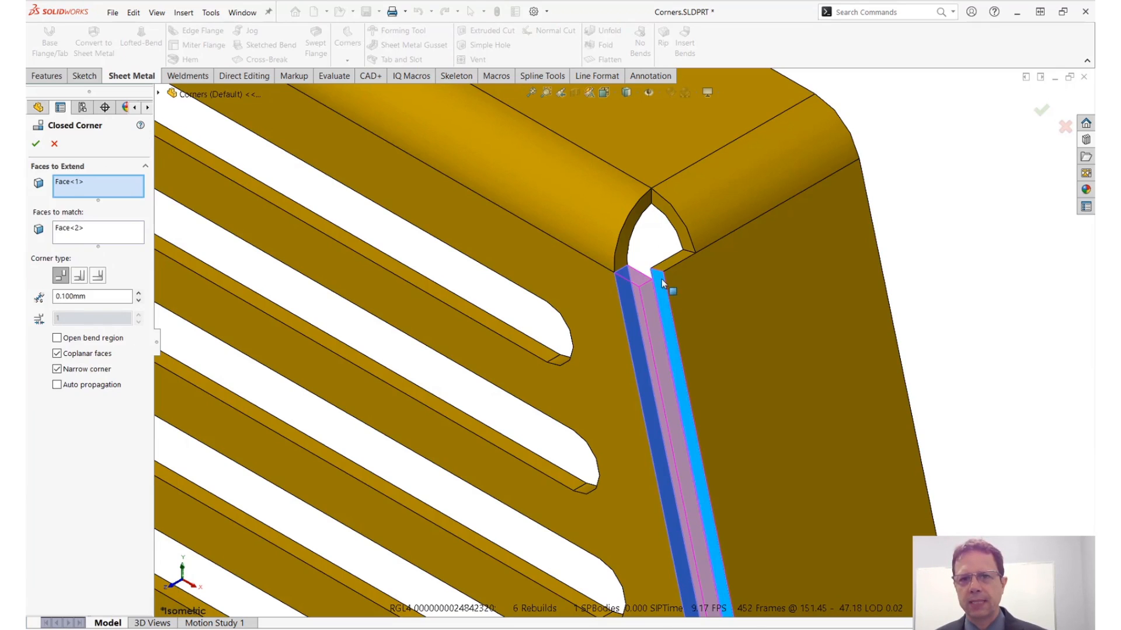
mouse_move(668, 275)
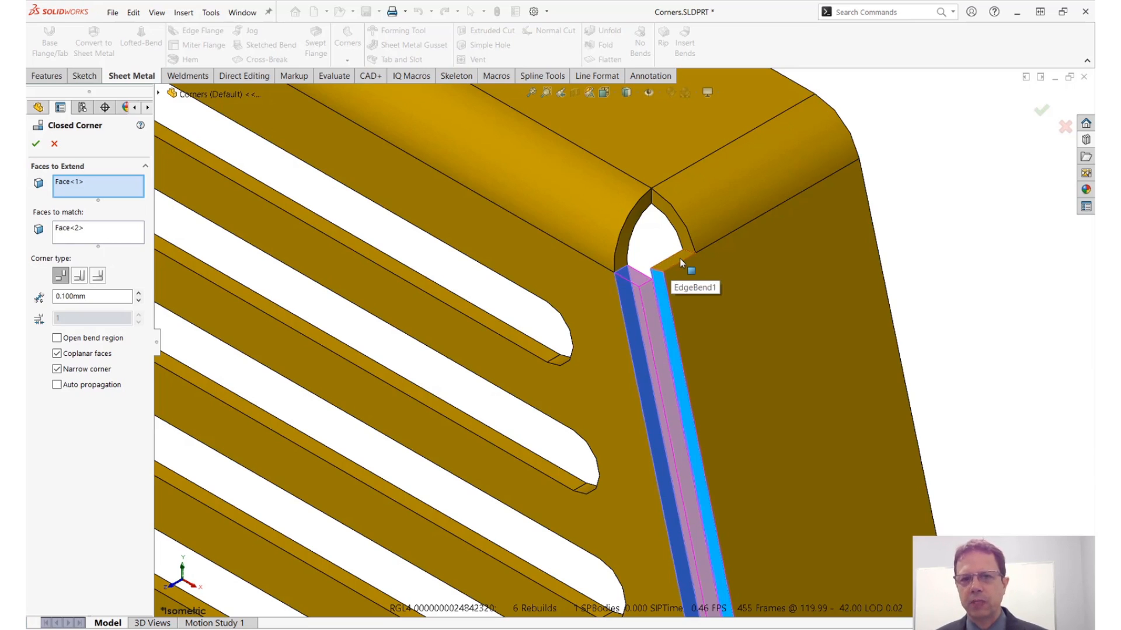
- Swap the Closed Corner's face to extend and face to match
left_click(98, 181)
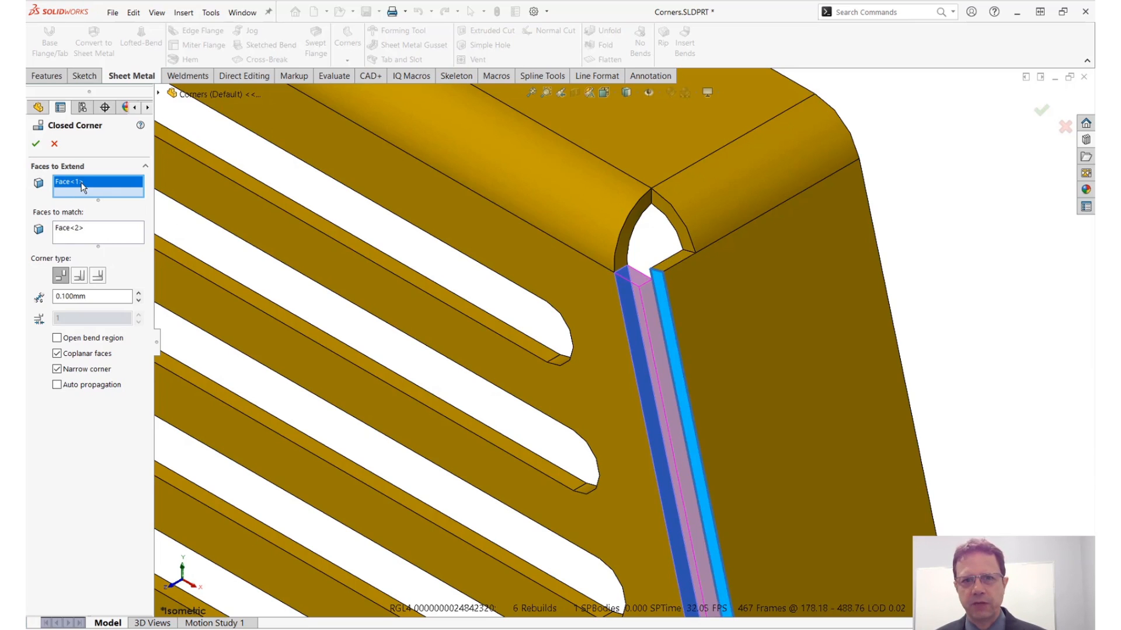
mouse_move(661, 291)
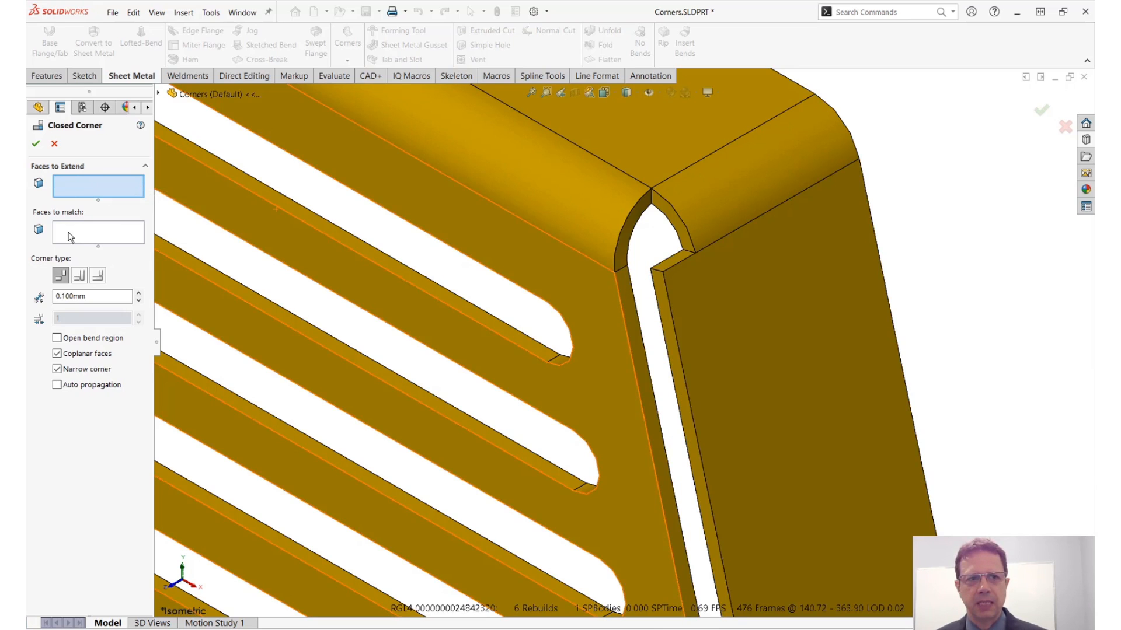
mouse_move(623, 292)
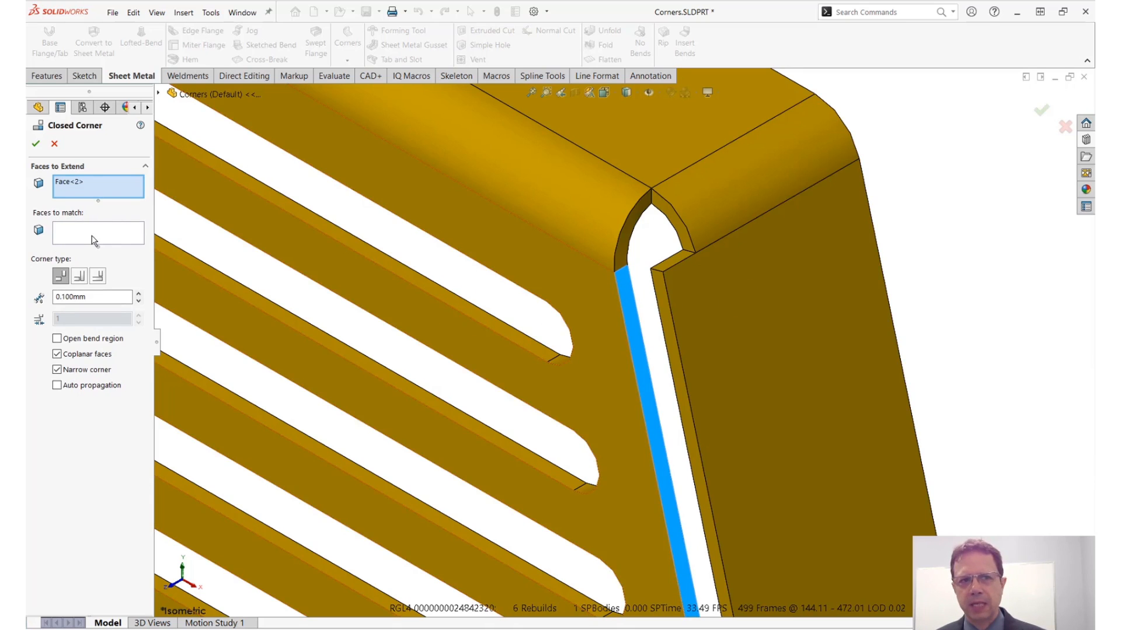
mouse_move(98, 232)
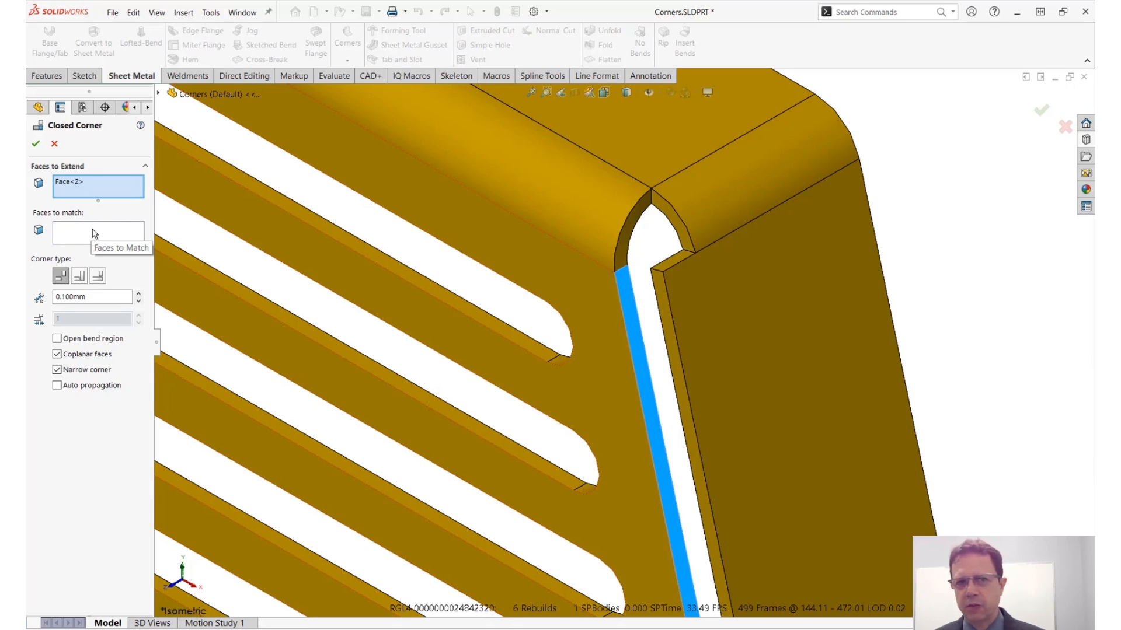
left_click(657, 289)
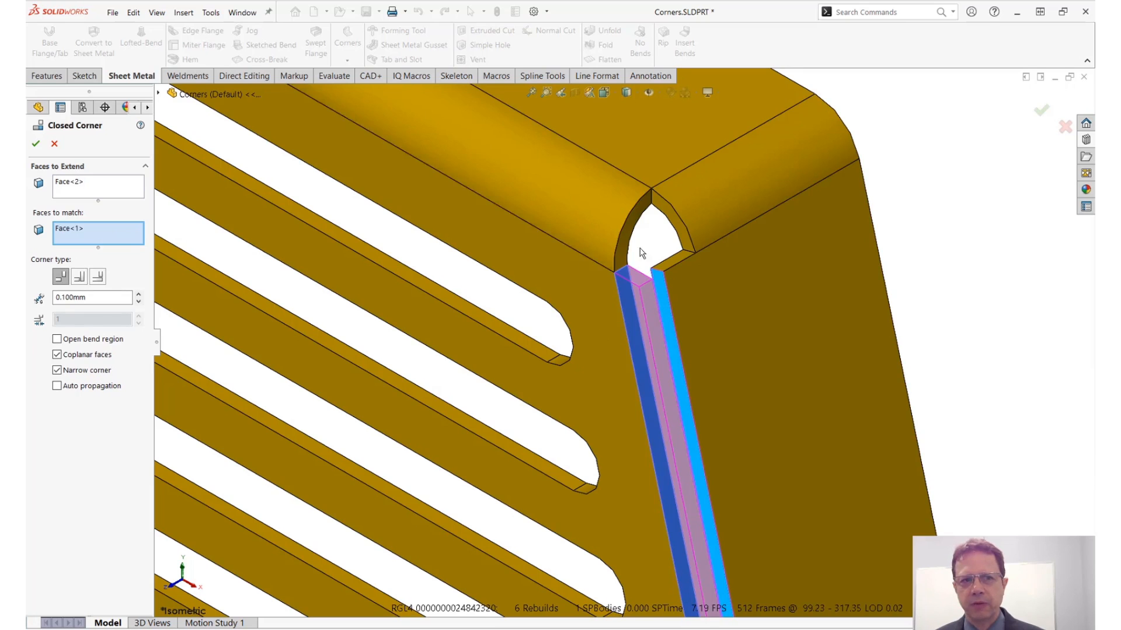
mouse_move(665, 215)
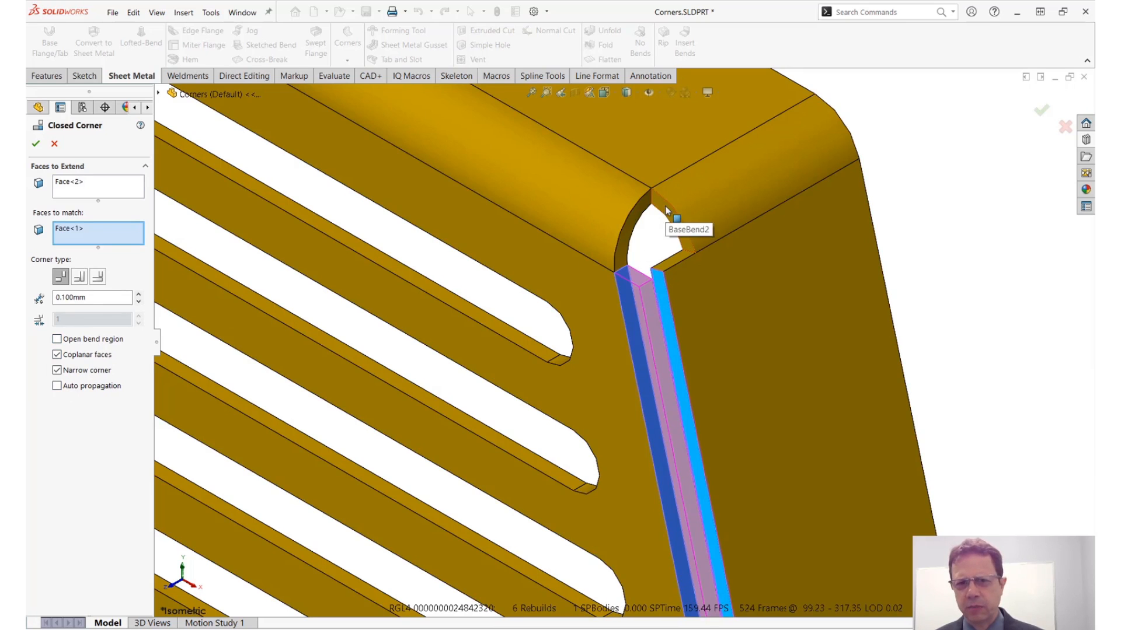